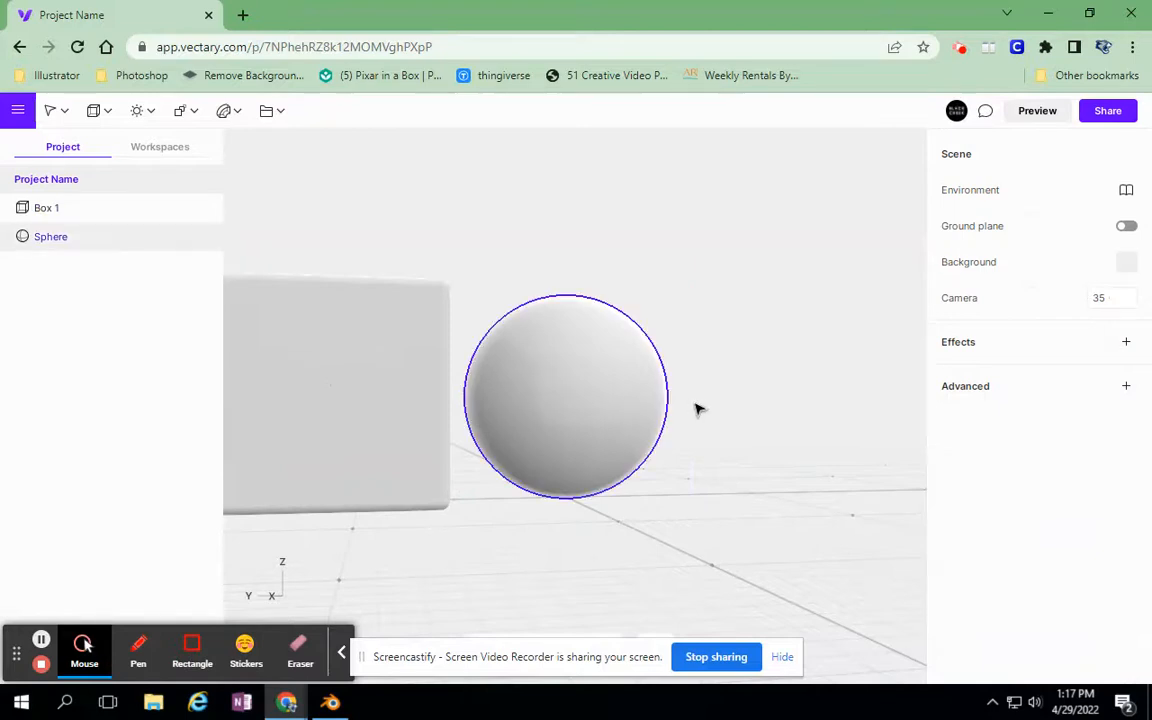
# Face the scene head-on, select the Sphere and bring up its Bake / Convert to geometry prompt
pyautogui.moveTo(700, 408); pyautogui.dragTo(556, 558)
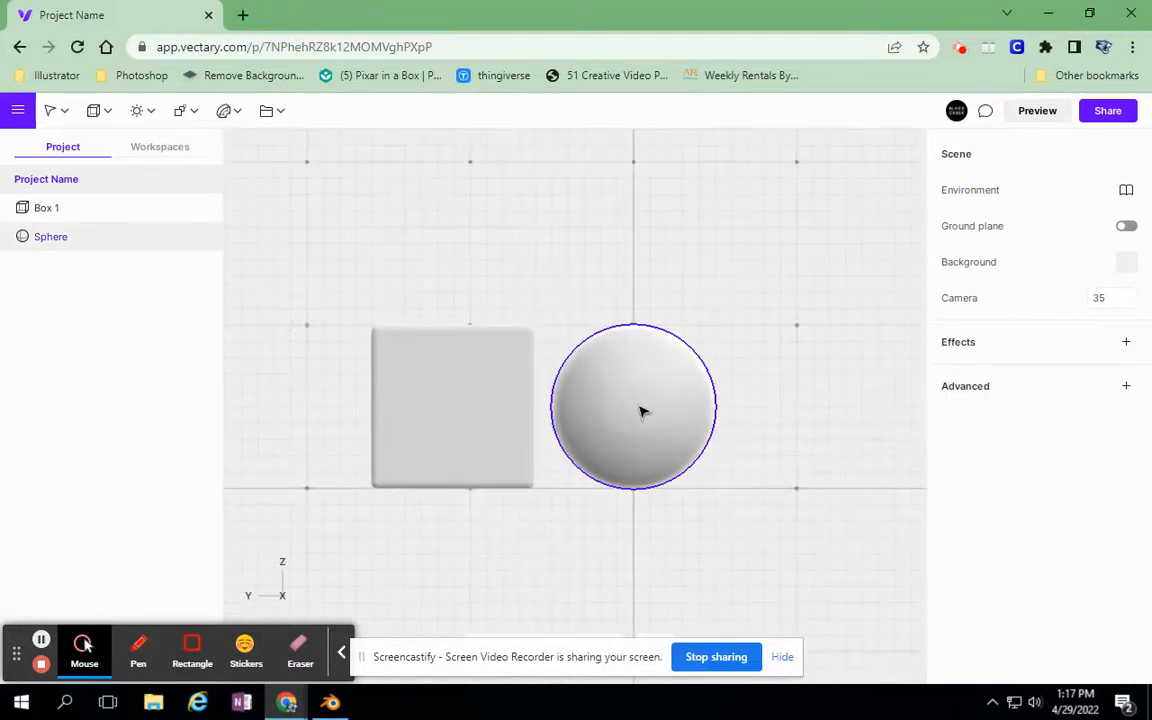
pyautogui.click(636, 410)
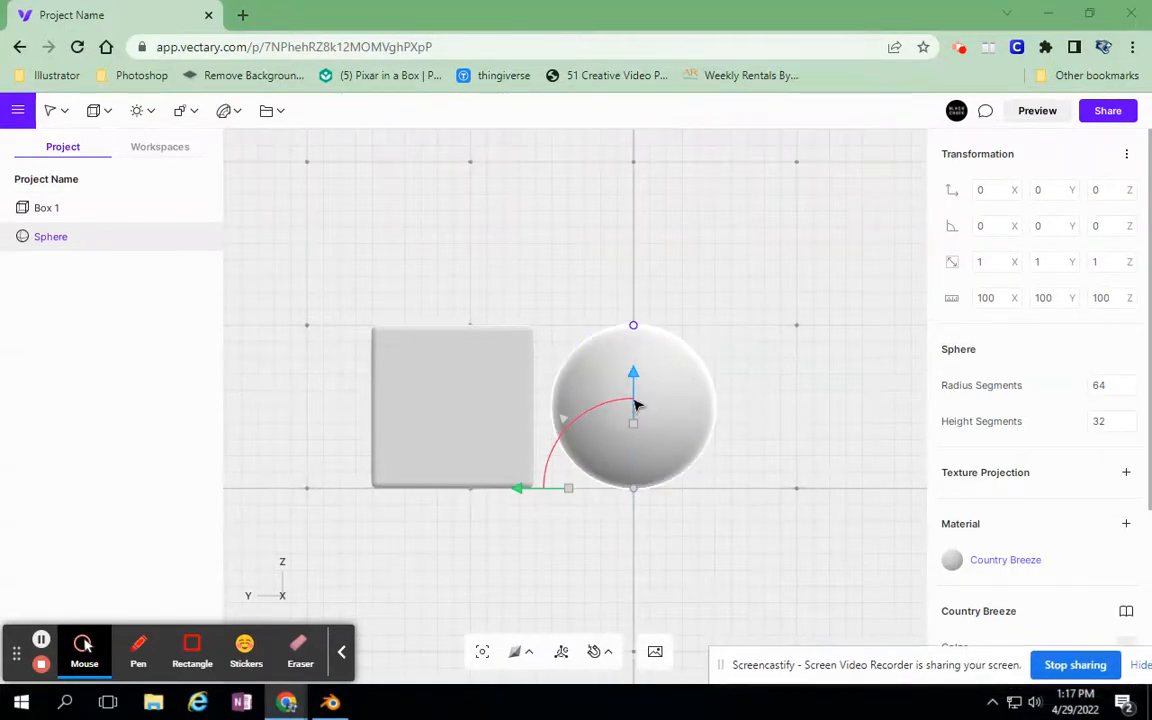
pyautogui.click(632, 404)
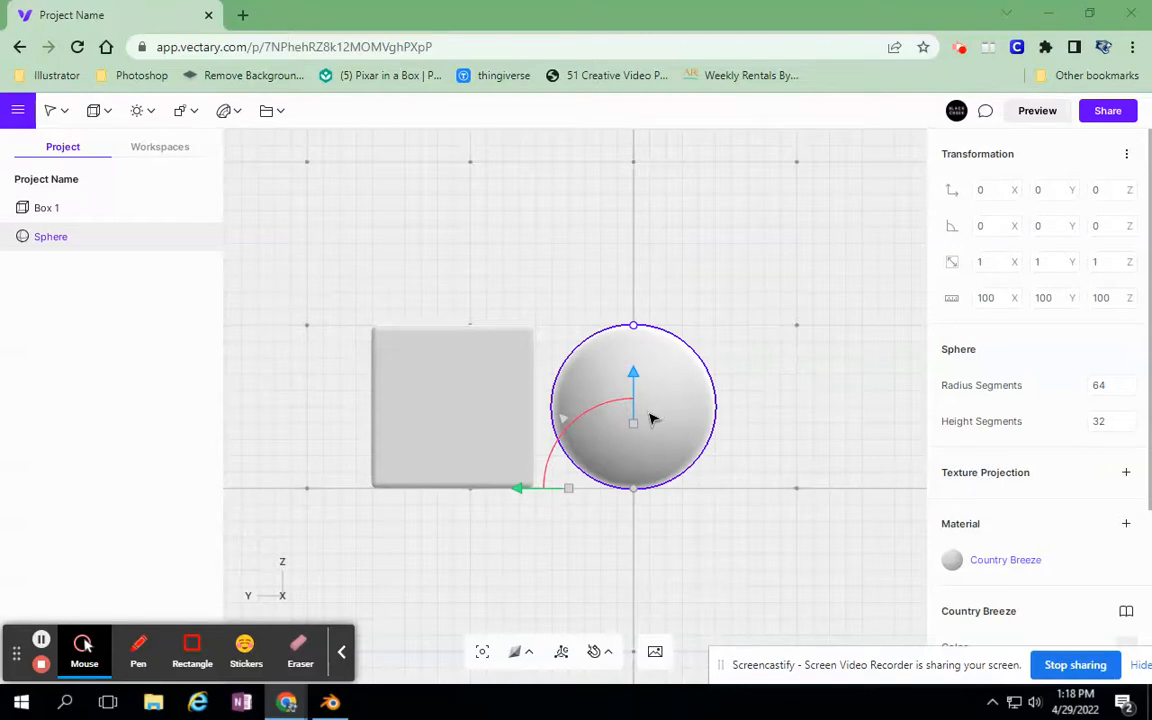
pyautogui.moveTo(620, 376)
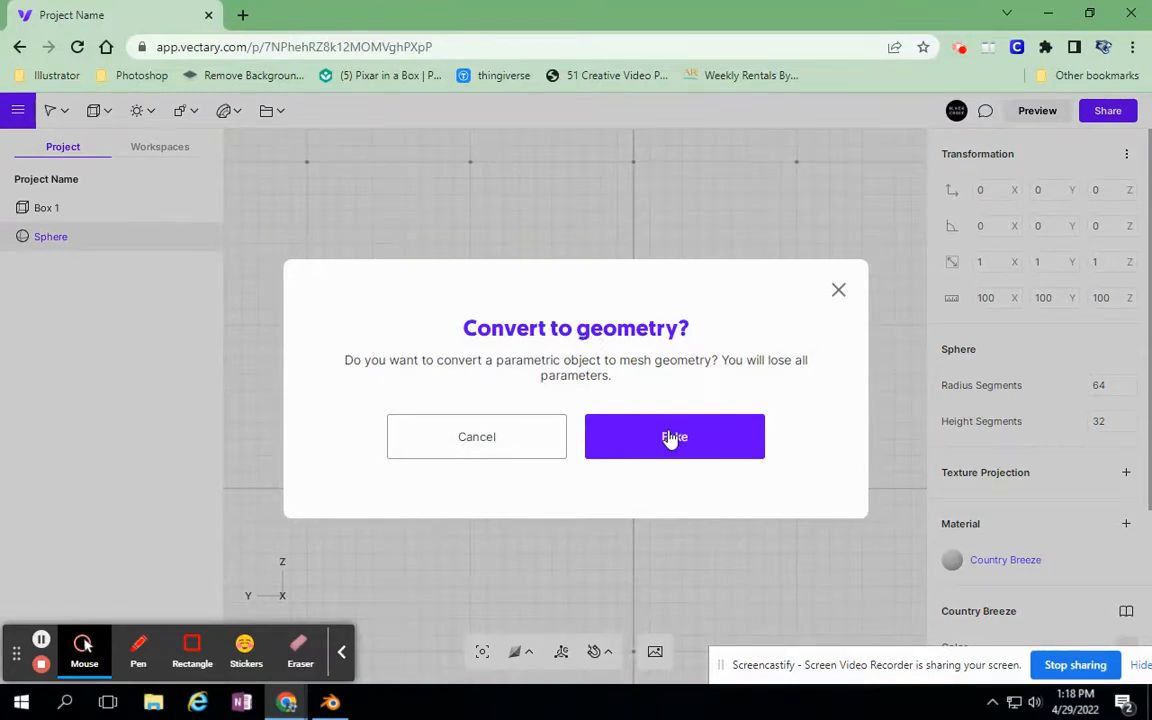
# Bake the sphere into mesh geometry and switch Edit Mode to face selection
pyautogui.click(674, 436)
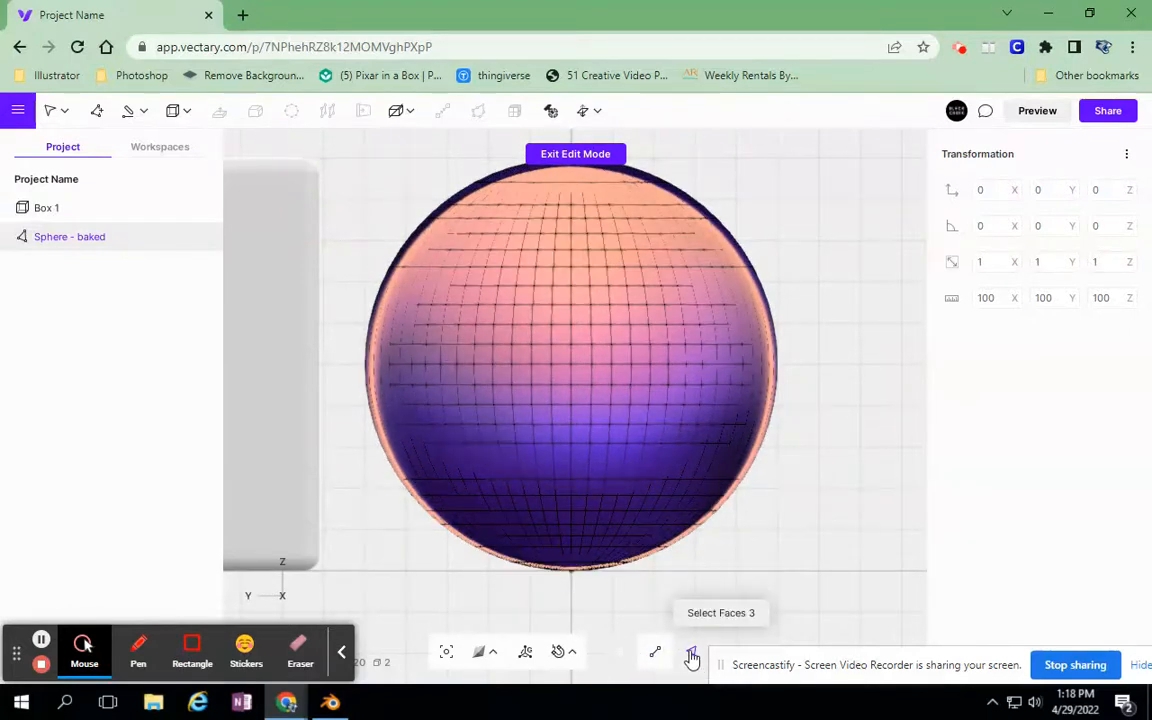
pyautogui.click(468, 414)
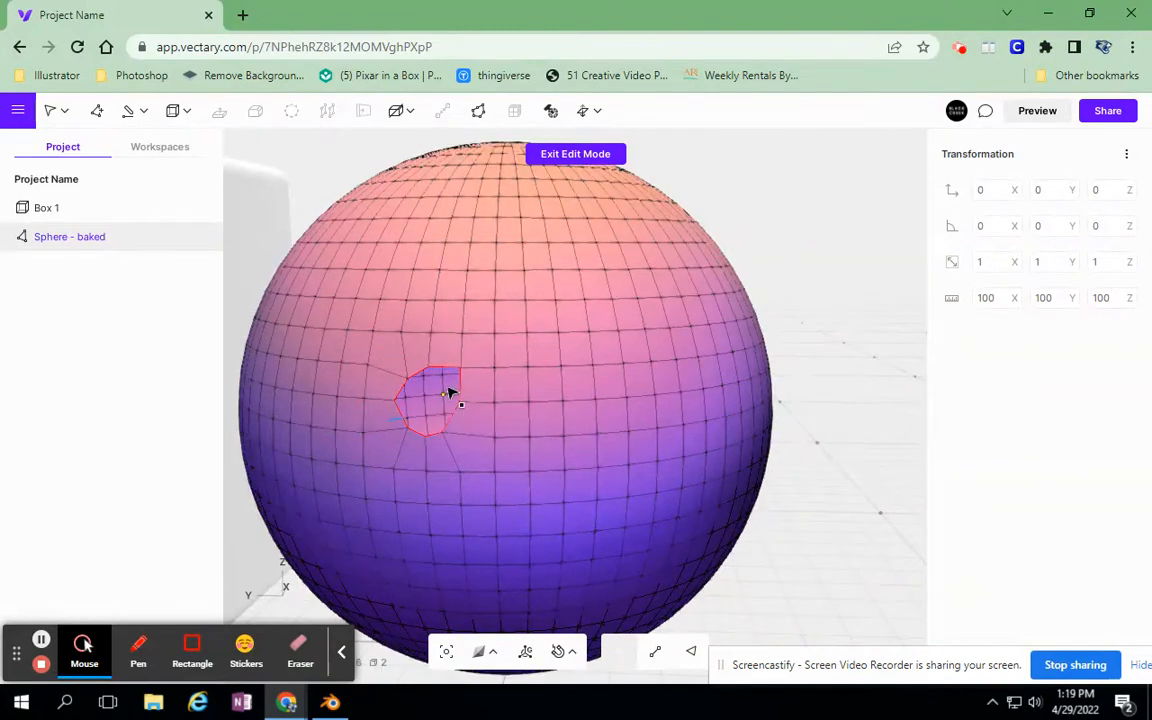
pyautogui.moveTo(656, 652)
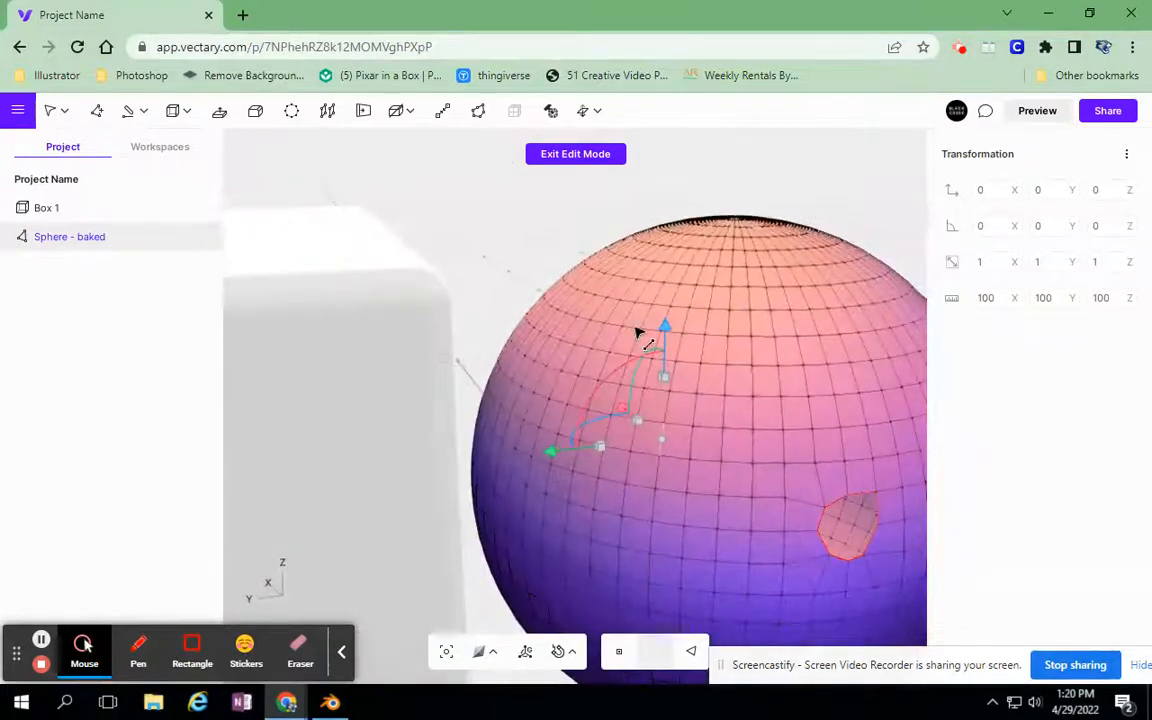
# Select vertices around the punched hole and drag them into an irregular, eye-like opening
pyautogui.click(650, 318)
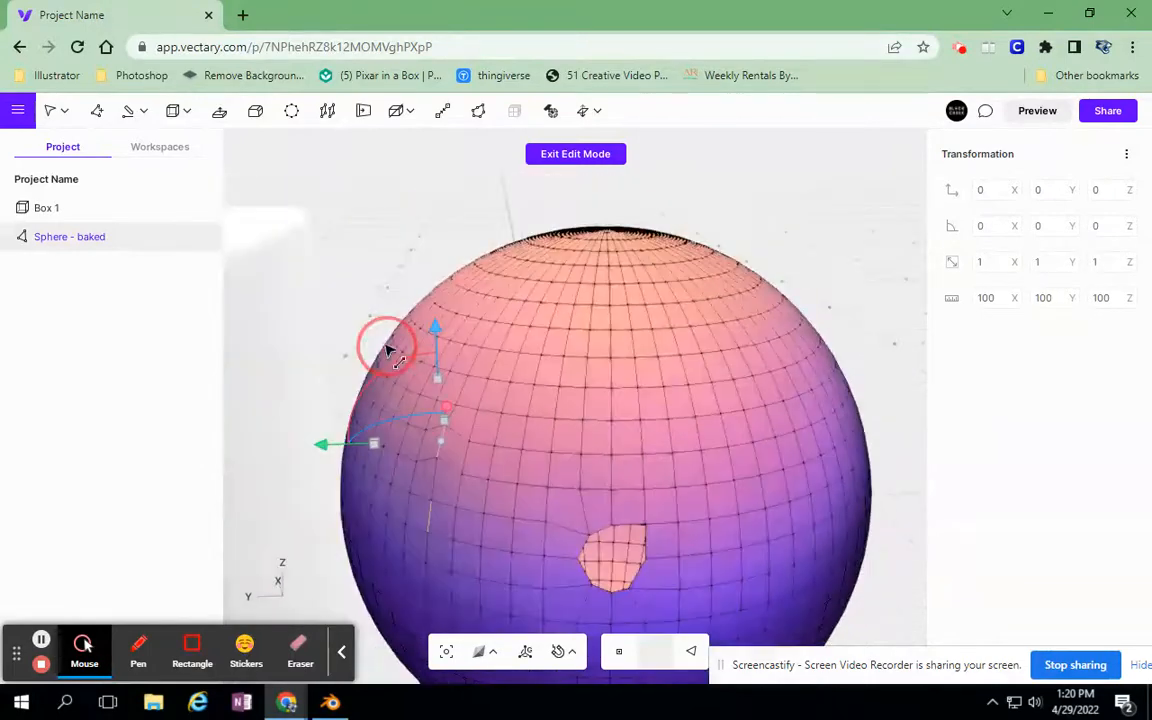
pyautogui.moveTo(390, 344); pyautogui.dragTo(304, 444)
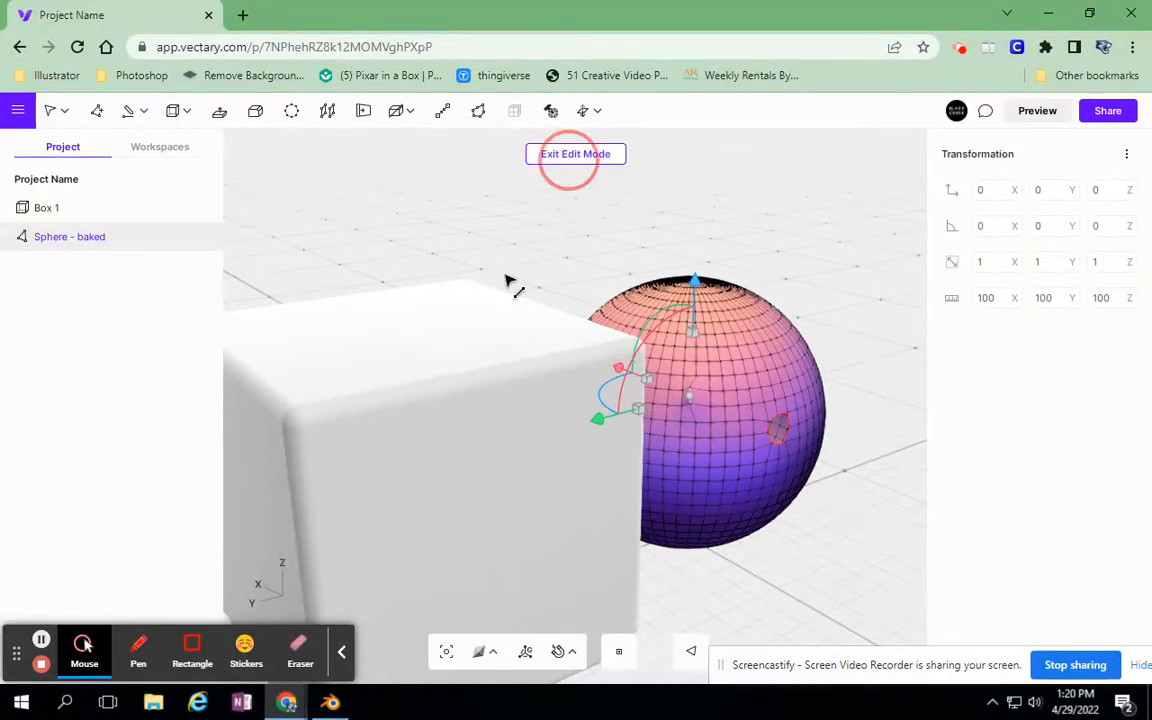
# Exit the sphere's Edit Mode and drag Box 1's Z scale down to a flatter height
pyautogui.click(576, 152)
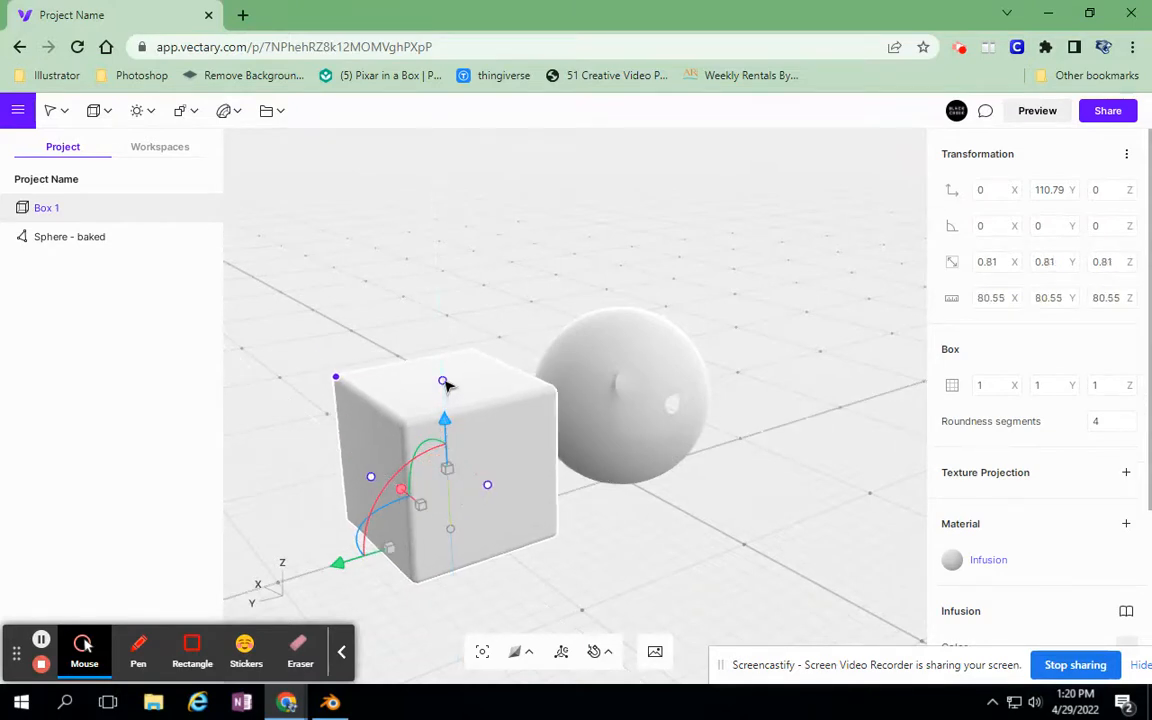
pyautogui.moveTo(448, 388); pyautogui.dragTo(448, 470)
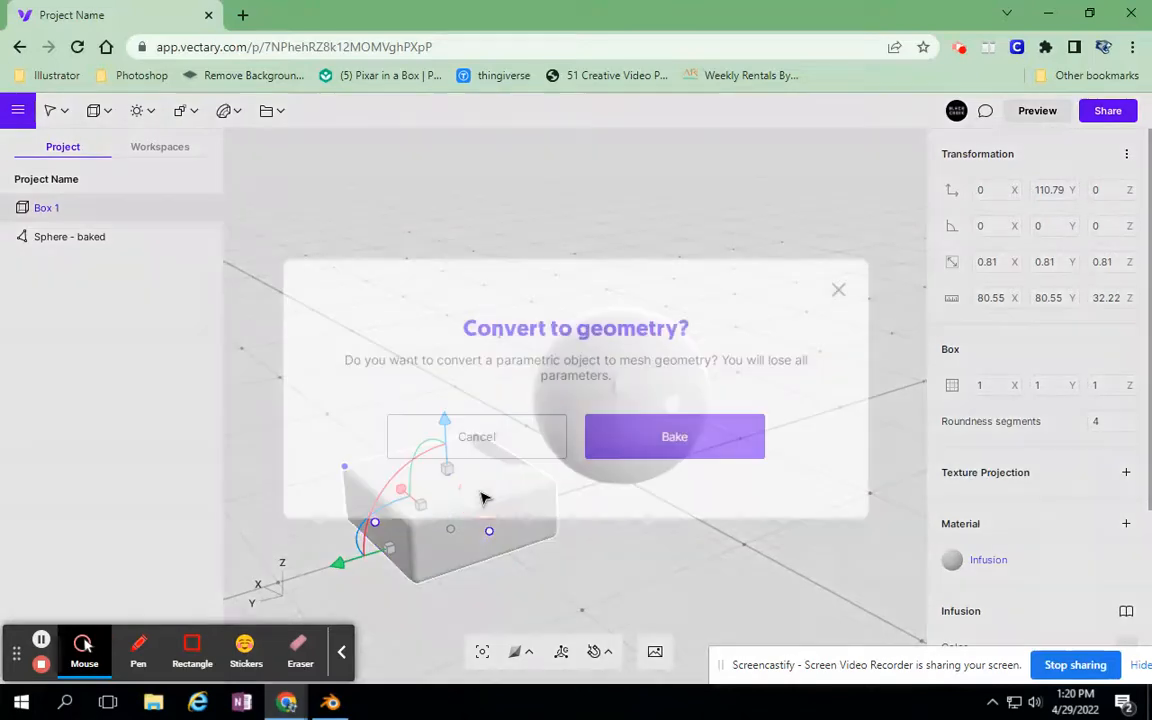
# Bake the flattened box into mesh geometry and select its top face for deletion
pyautogui.click(674, 436)
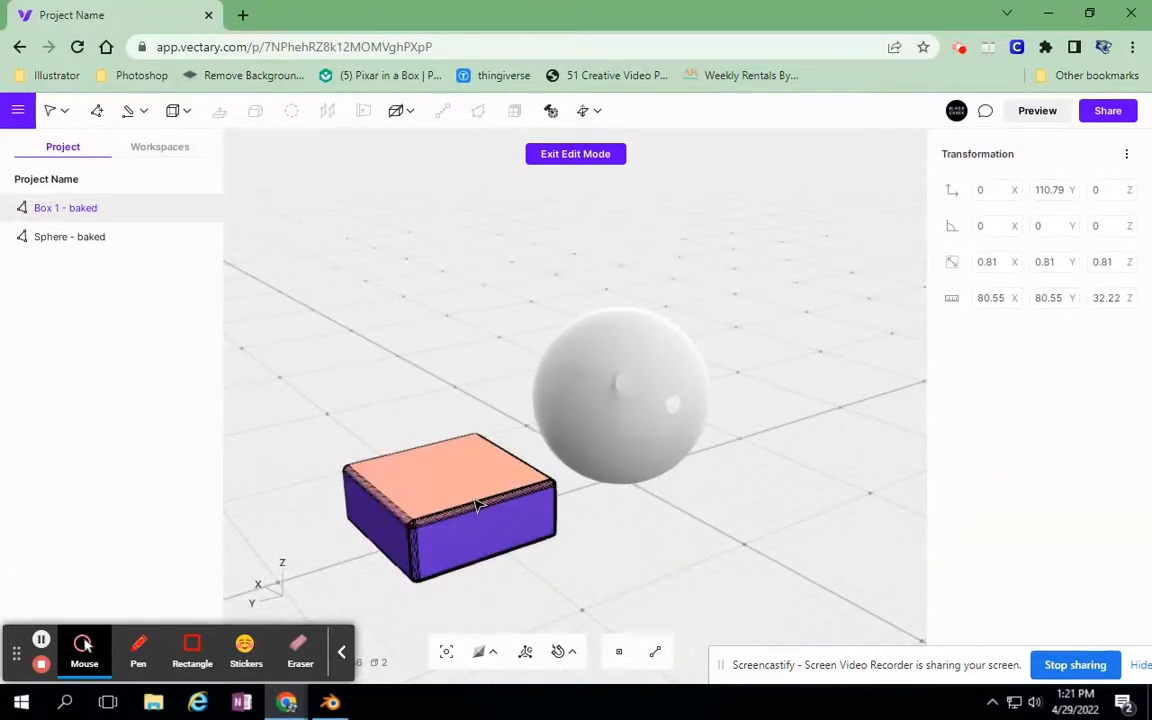
pyautogui.click(450, 500)
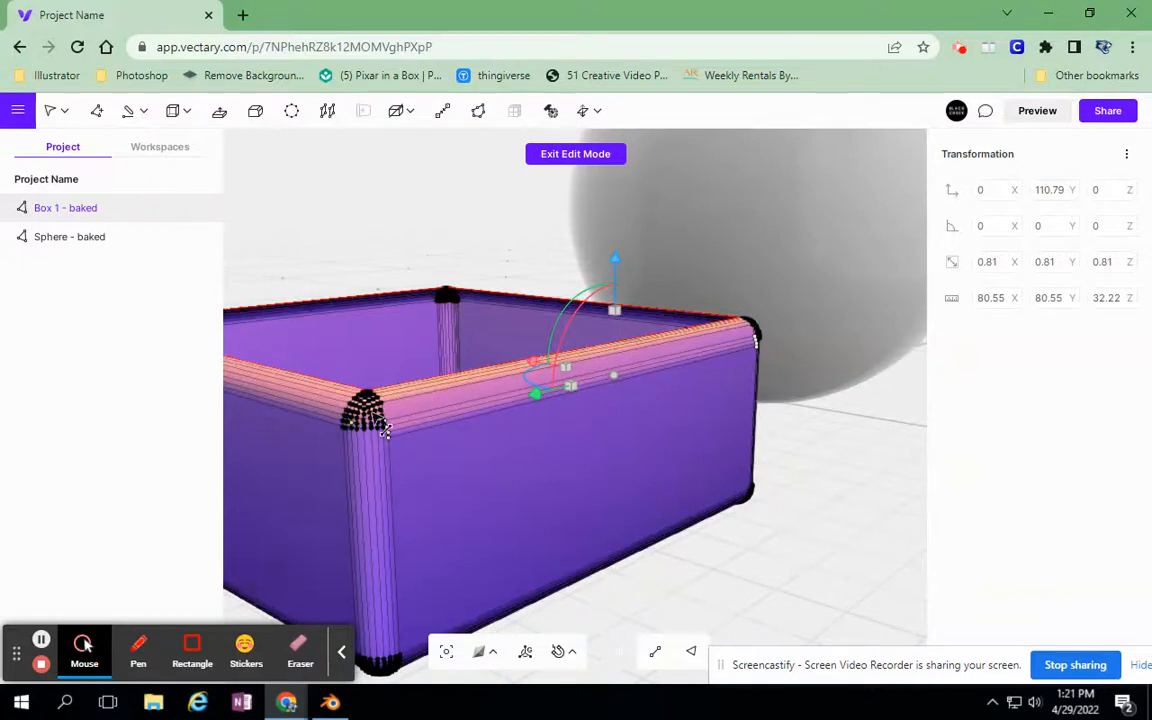
pyautogui.moveTo(588, 160)
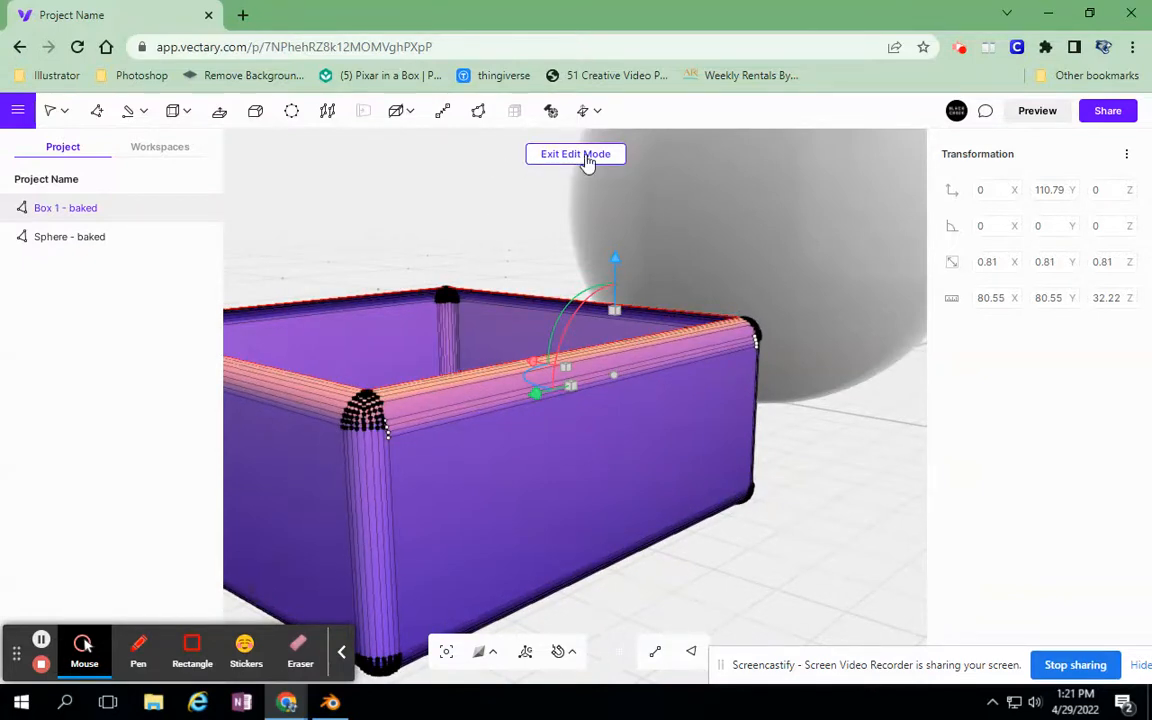